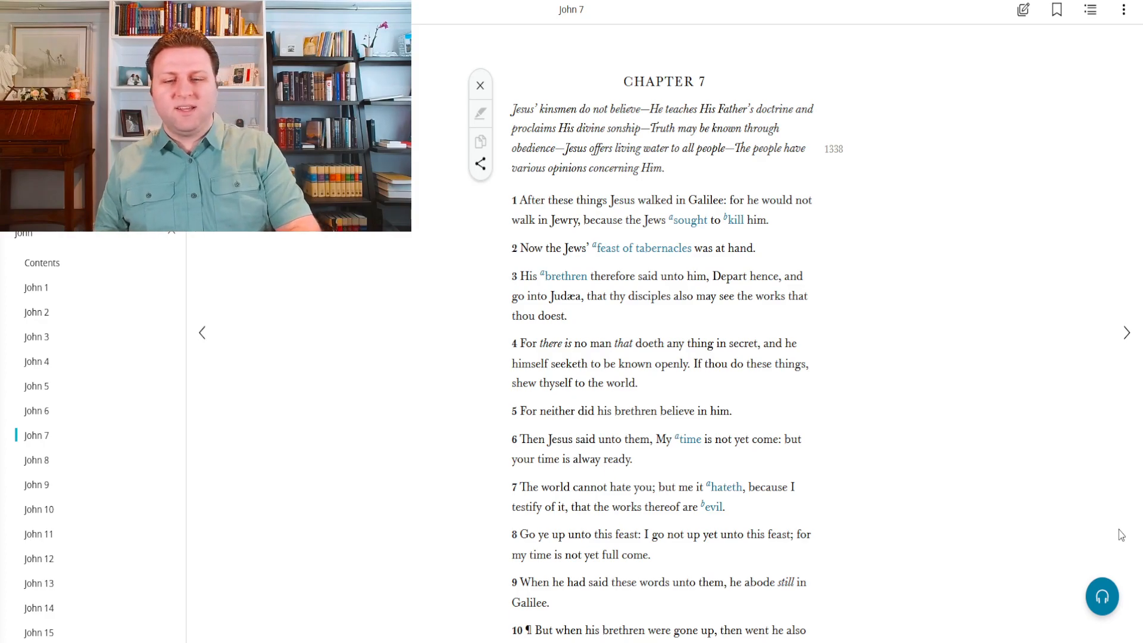
{"action": "scroll", "scroll_direction": "down", "scroll_amount": 3}
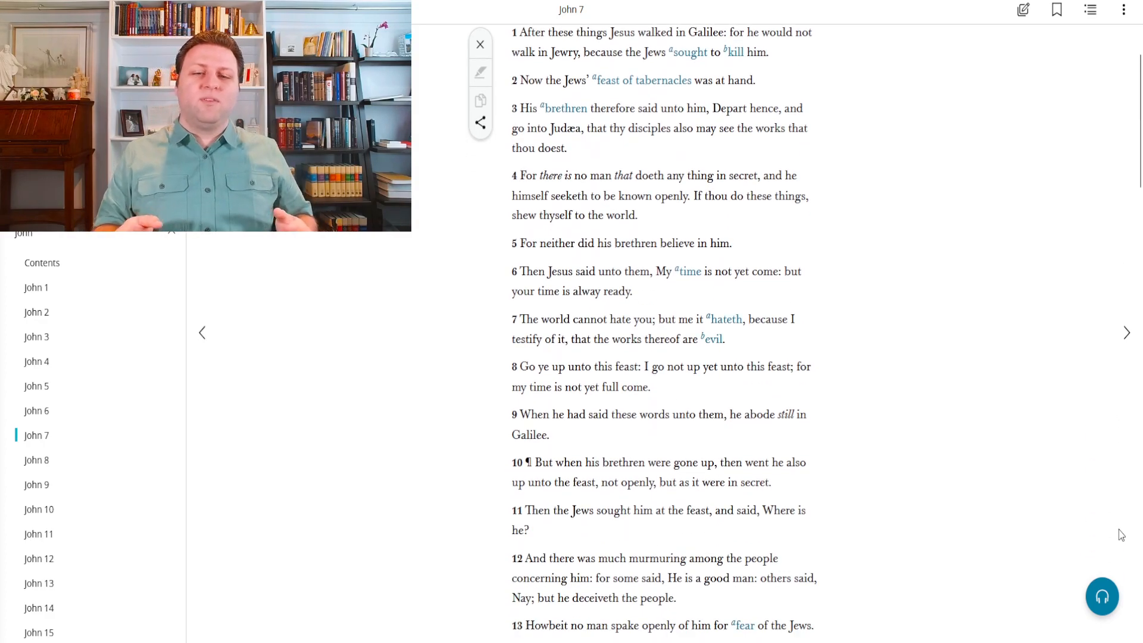